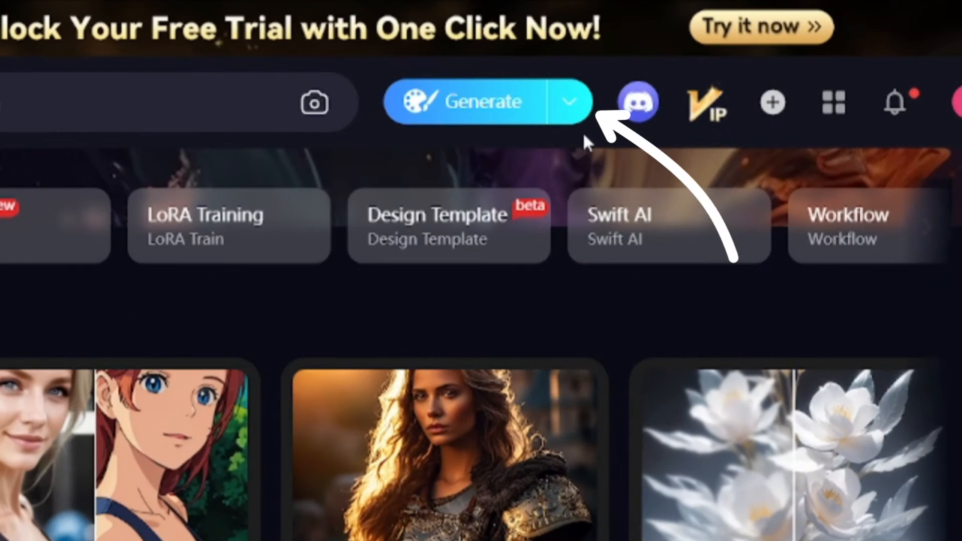
- Switch generation mode to comfyUI (Beta) from the Generate dropdown
left_click(570, 101)
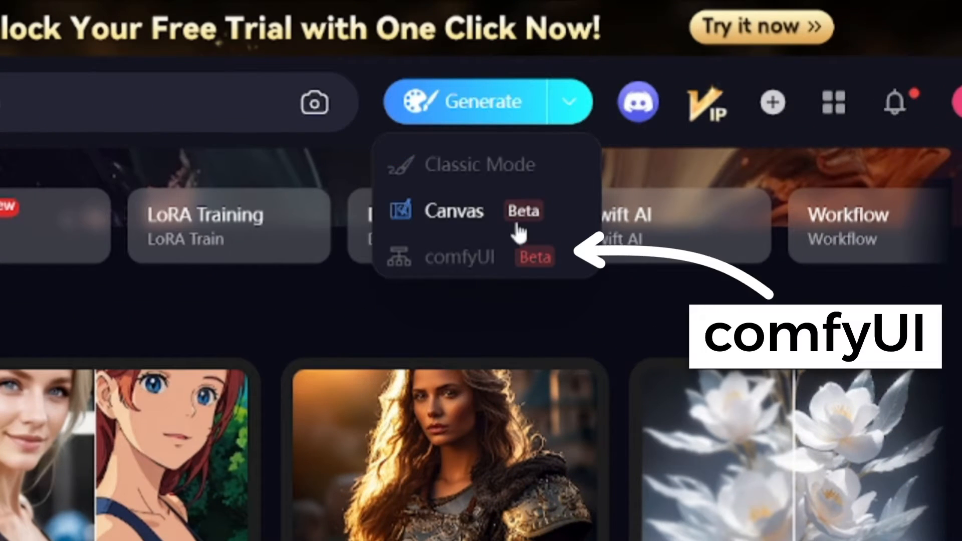
left_click(459, 257)
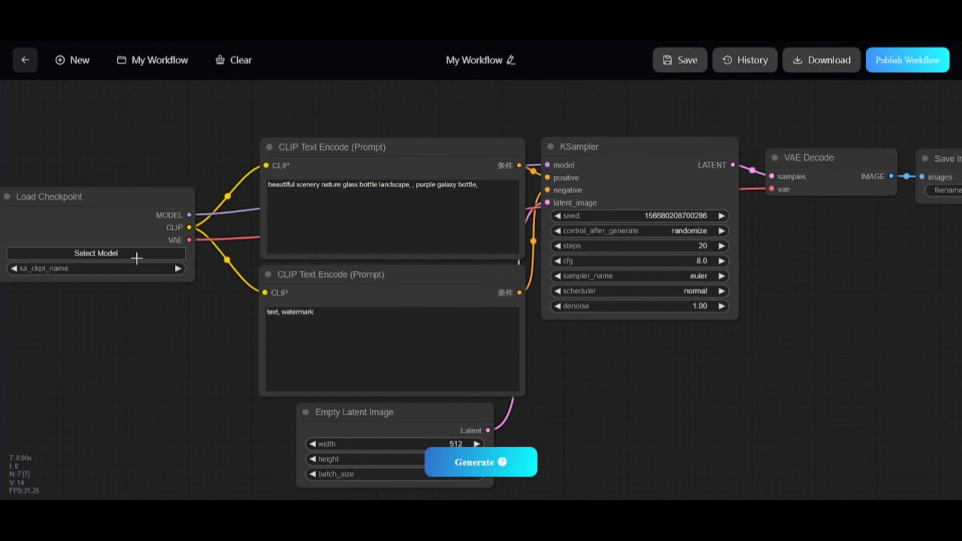
mouse_move(536, 227)
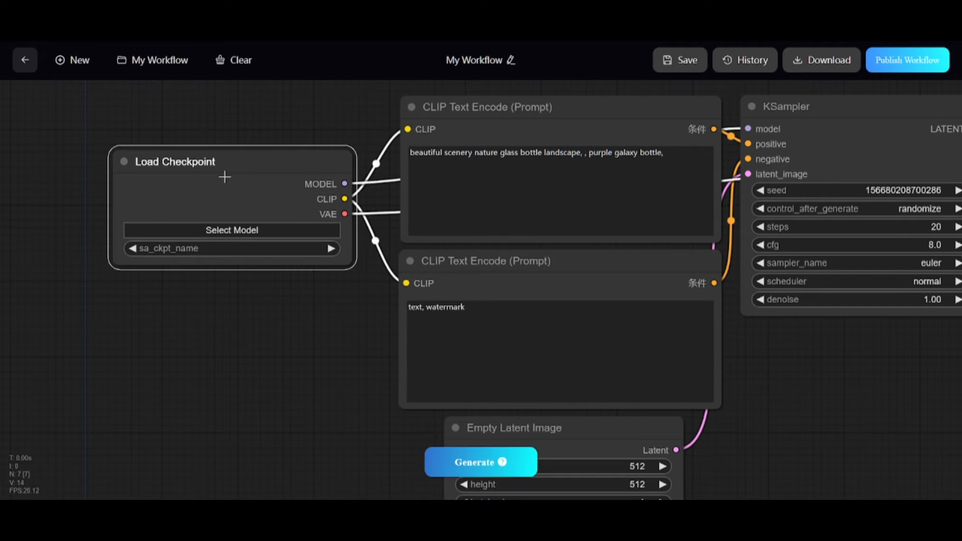
- Pick the epiCRealism checkpoint and bring up a node's colour options
left_click(231, 230)
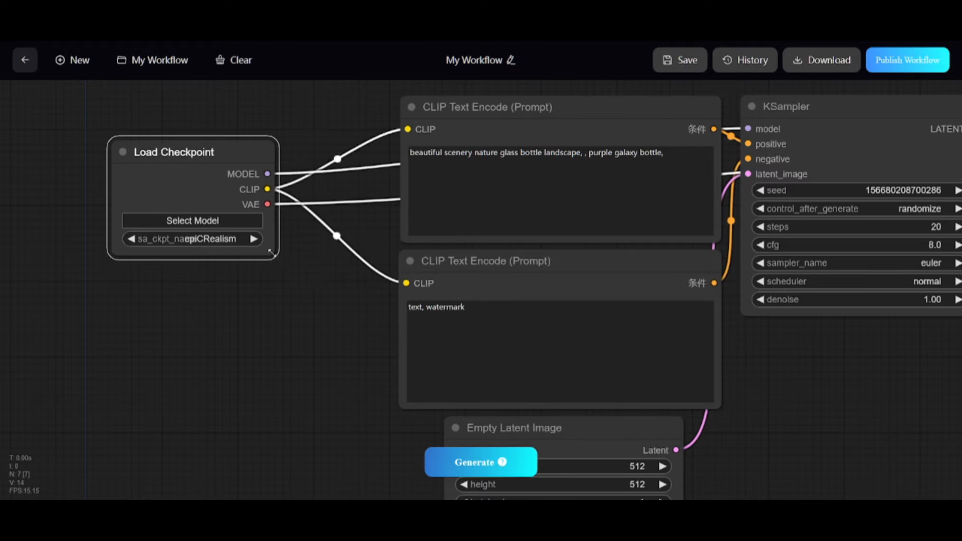
right_click(216, 151)
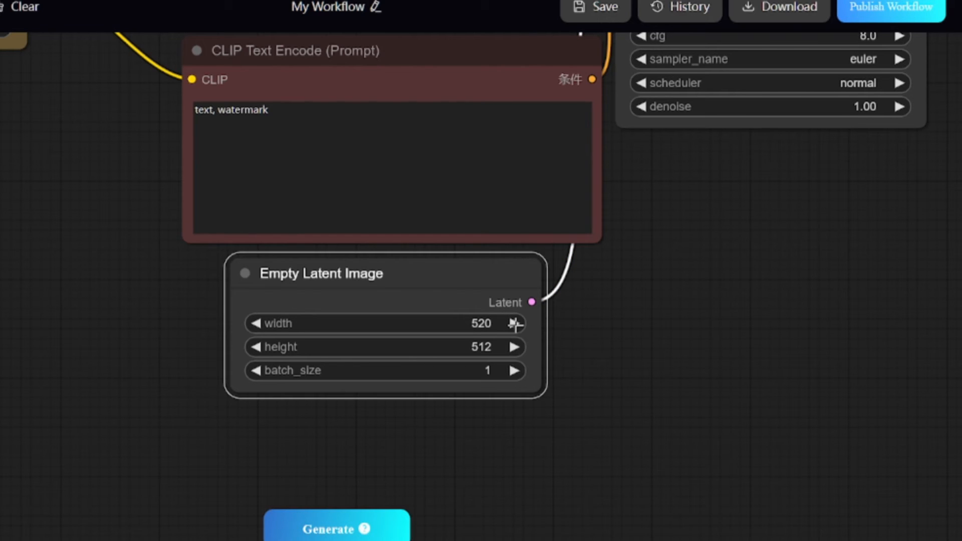
- Set the Empty Latent Image width and height to 1000 each
left_click(519, 324)
type("1000")
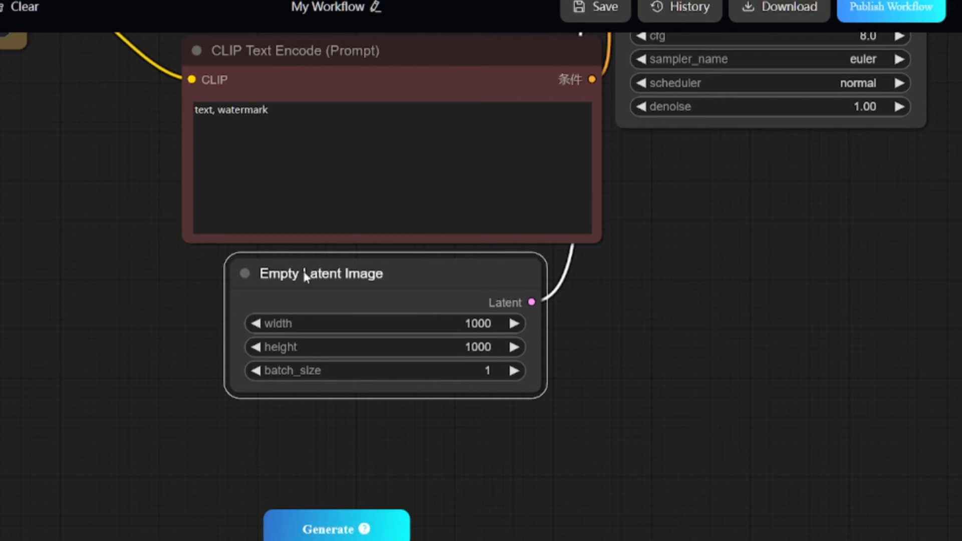
left_click(516, 371)
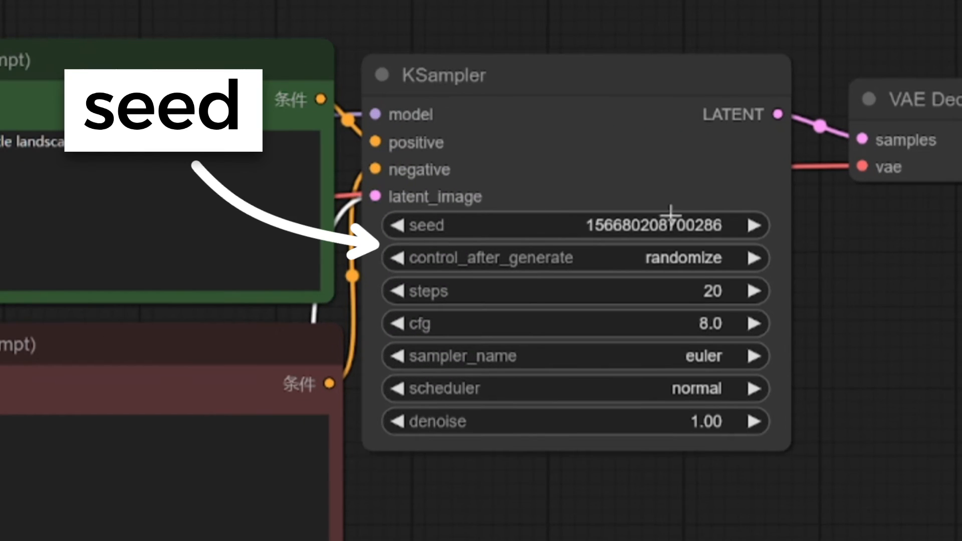
- Set KSampler control_after_generate to randomize and cfg to 5.0
left_click(683, 257)
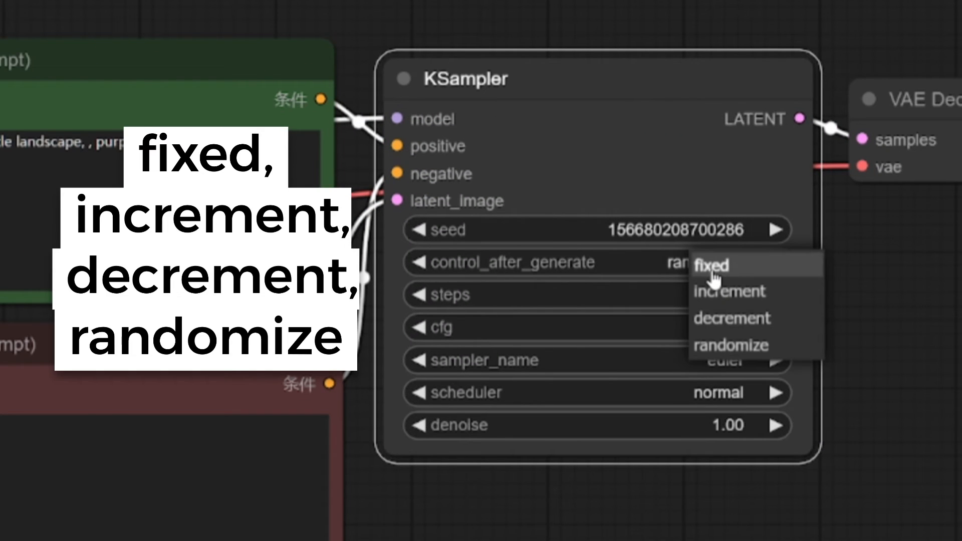
mouse_move(732, 292)
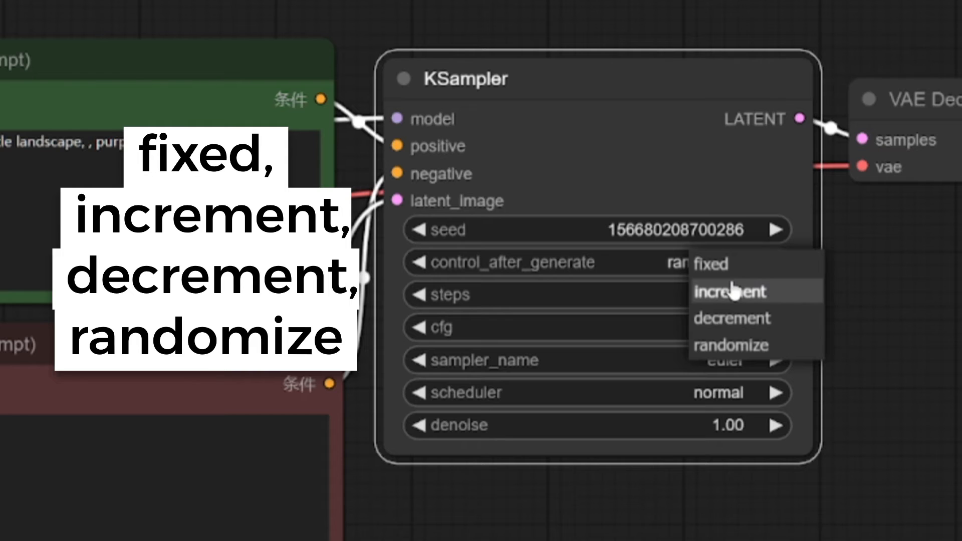
mouse_move(727, 322)
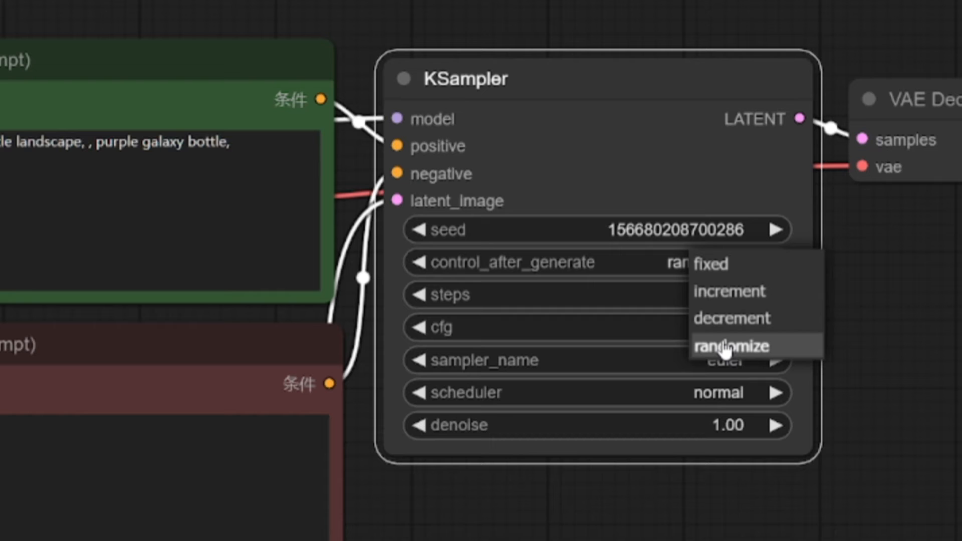
left_click(729, 346)
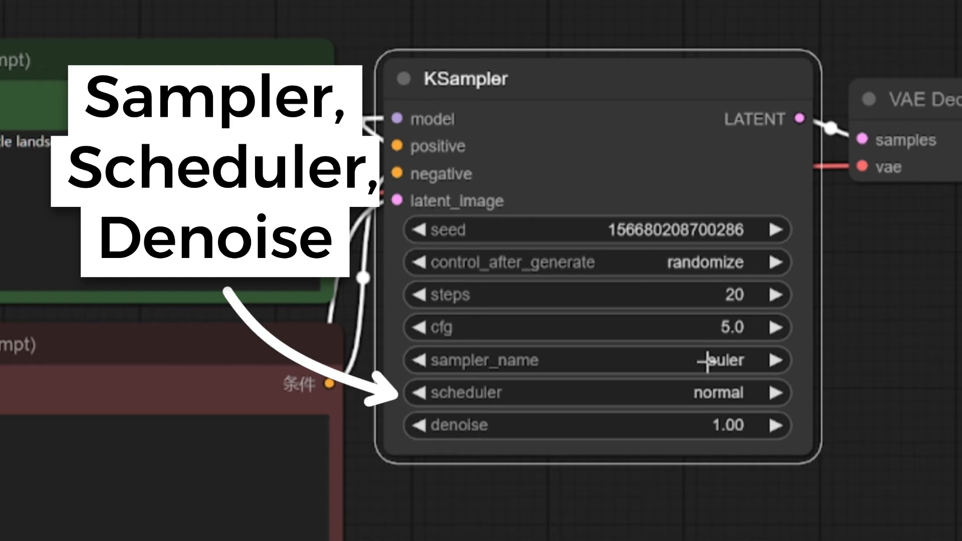
left_click(703, 360)
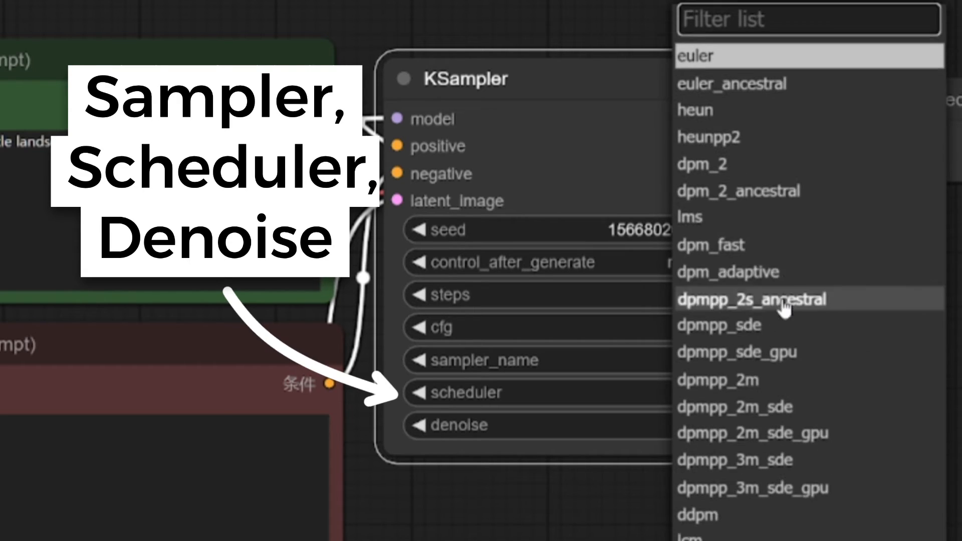
left_click(714, 55)
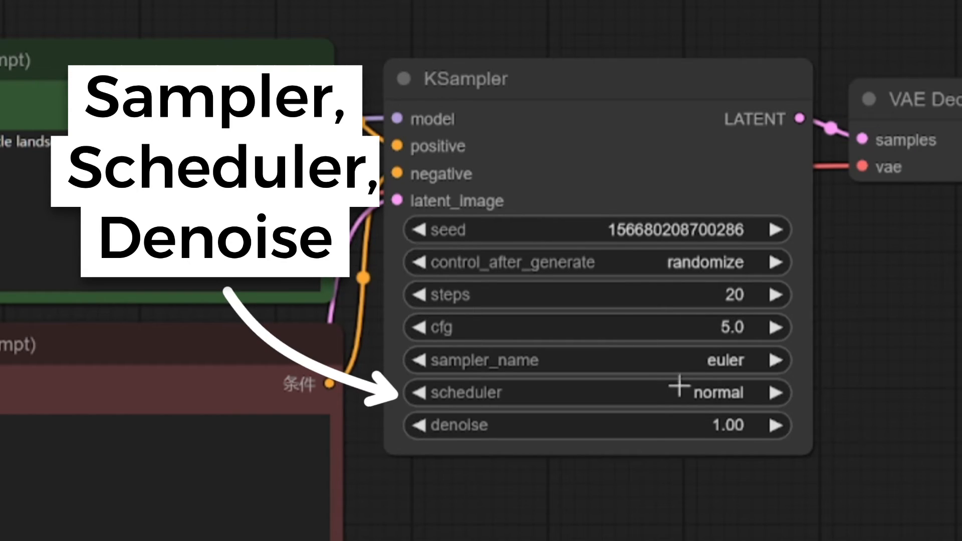
left_click(718, 392)
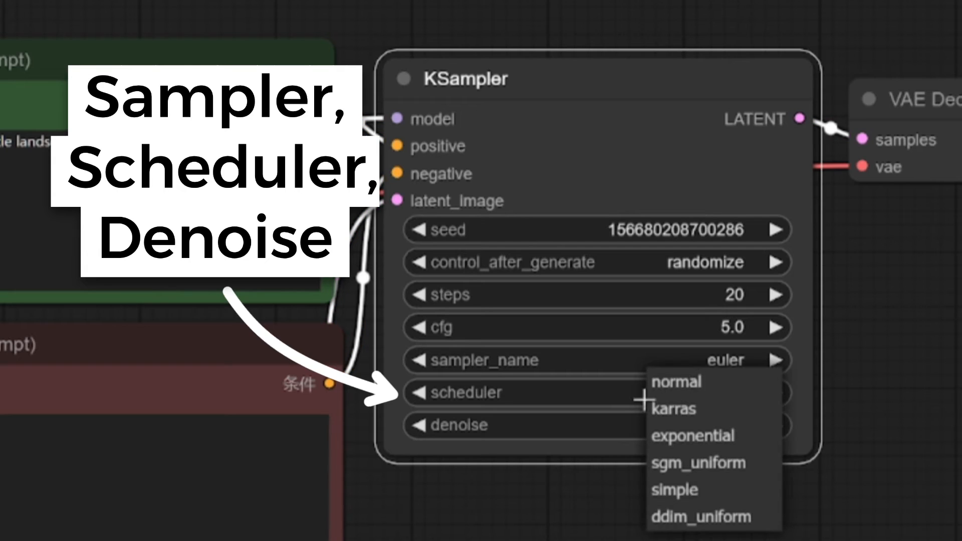
left_click(677, 382)
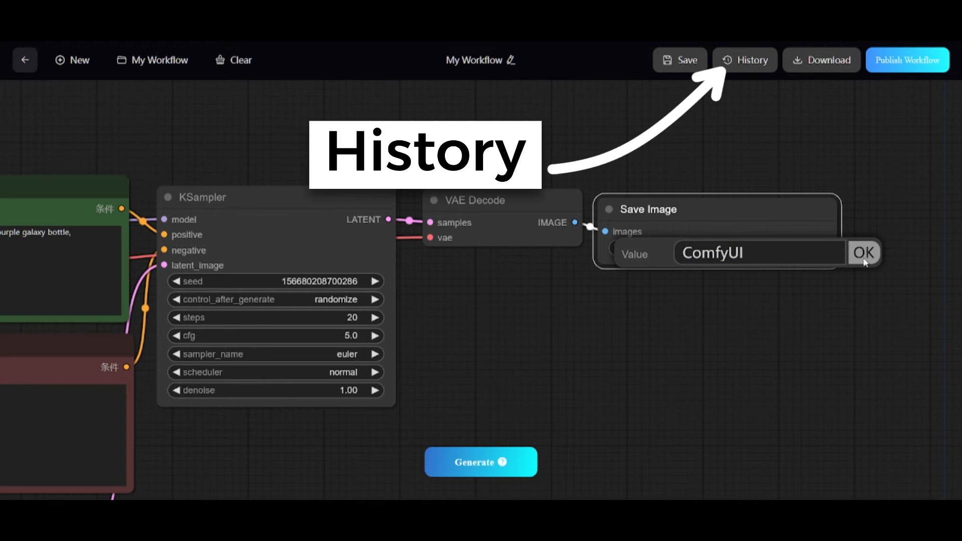
- Confirm the ComfyUI filename prefix in Save Image and run Generate
left_click(865, 252)
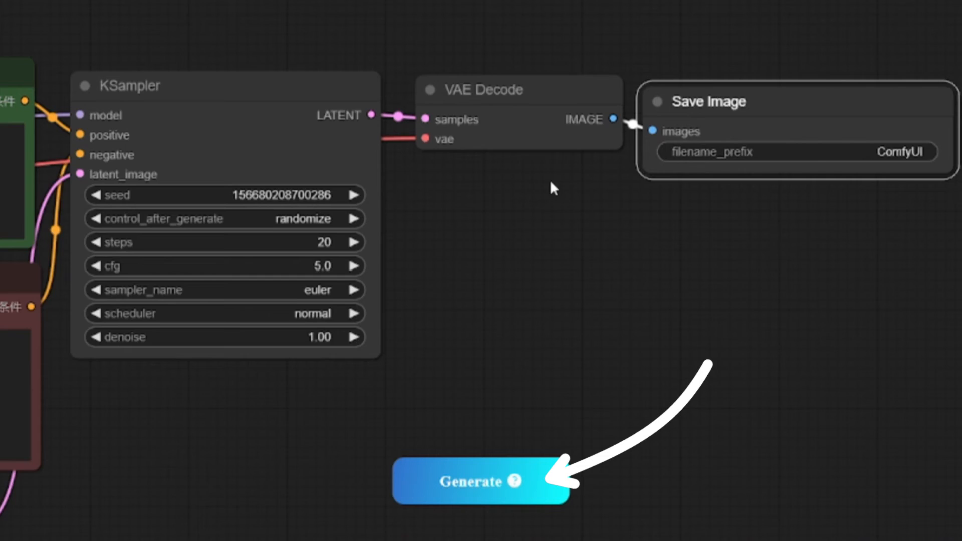
left_click(475, 481)
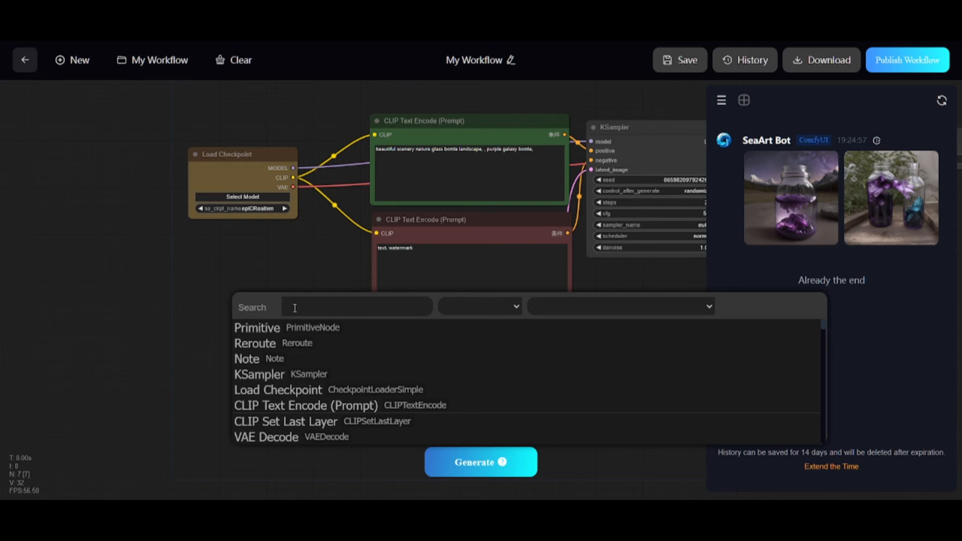
- Add a Load LoRA node via 'lora' search and connect checkpoint MODEL to it
type("lora")
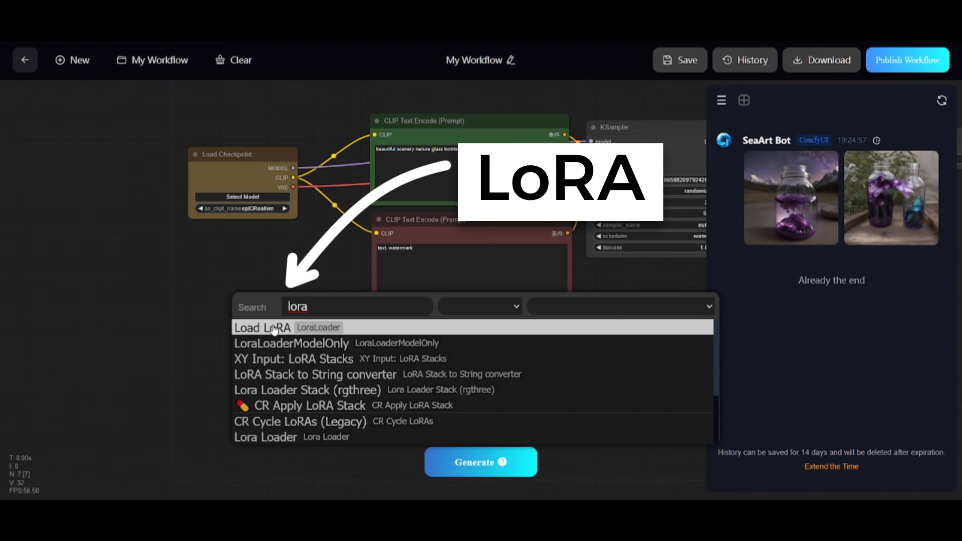
left_click(263, 327)
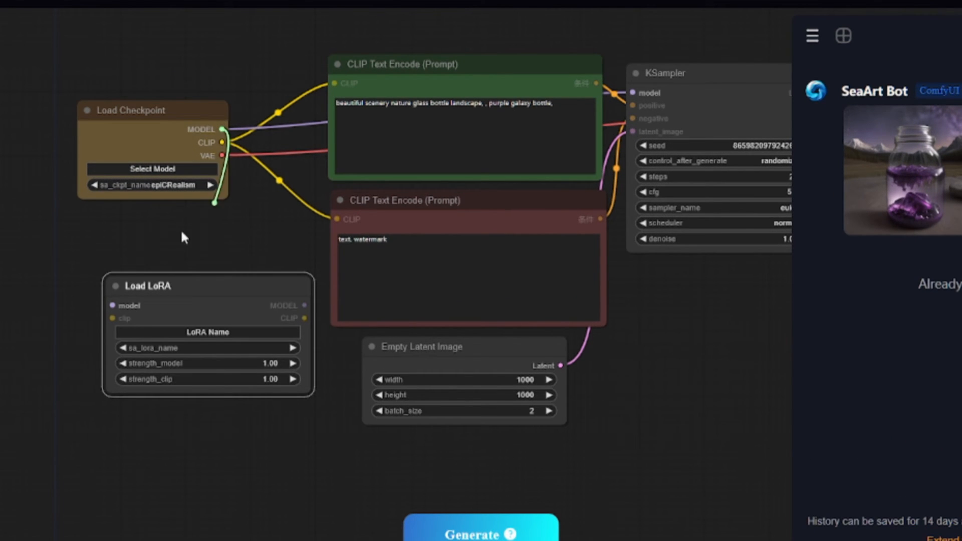
left_click_drag(222, 129, 114, 305)
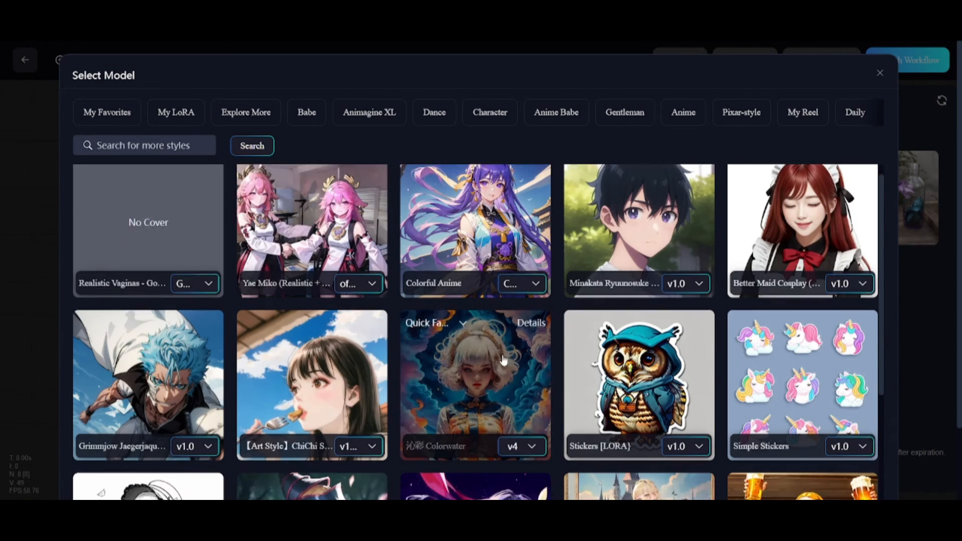
- Select the CANDYLAND LoRA by searching 'candyland' and generate new images
type("candyland")
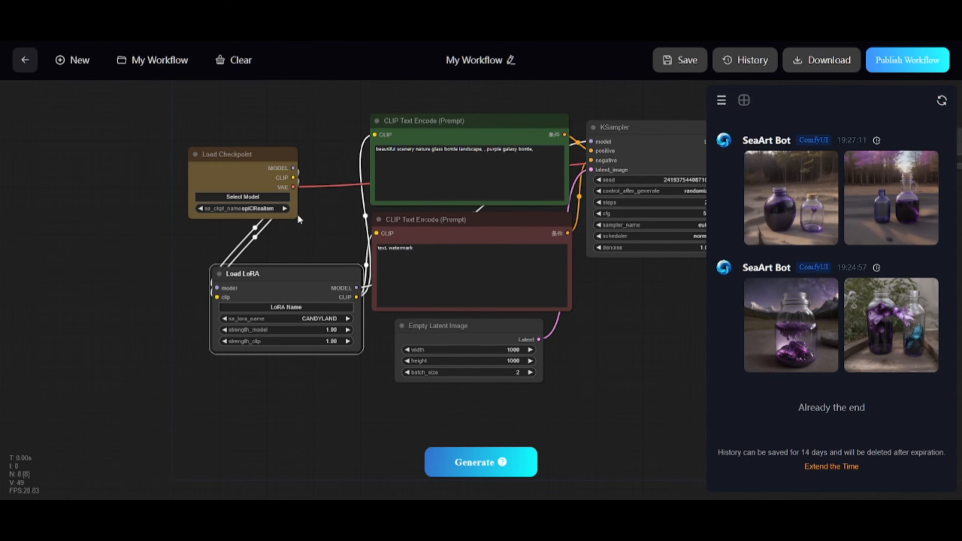
left_click(242, 197)
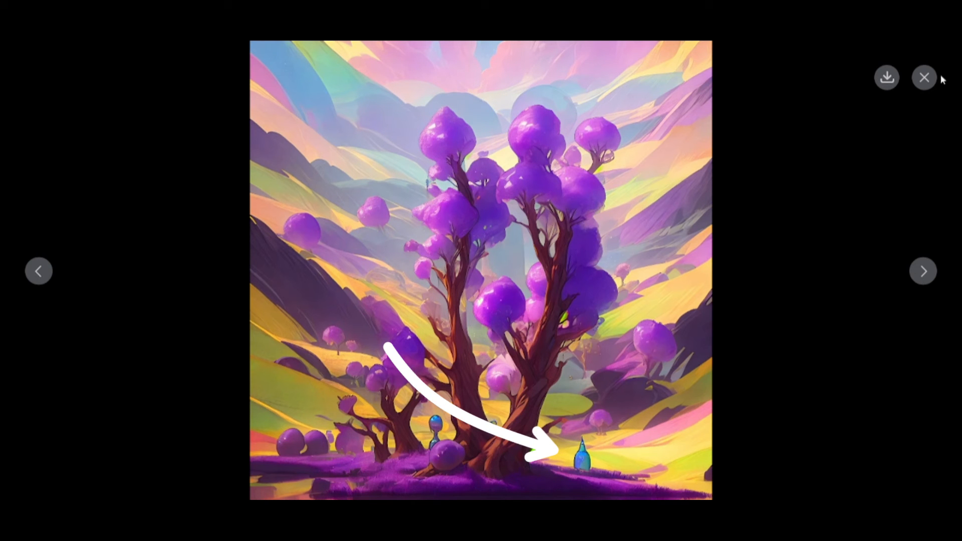
- Close the enlarged image preview after generating with Counterfeit-V3.0
left_click(924, 77)
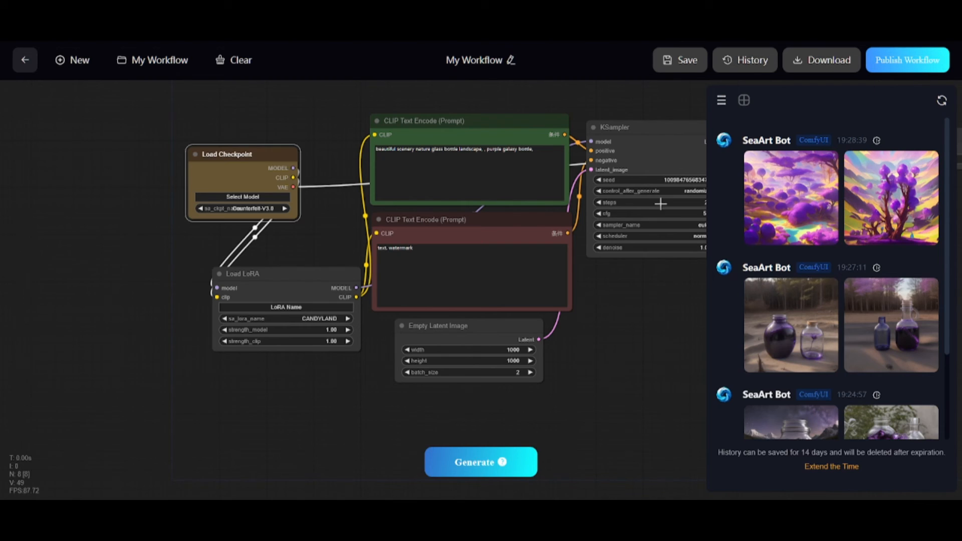
left_click(687, 60)
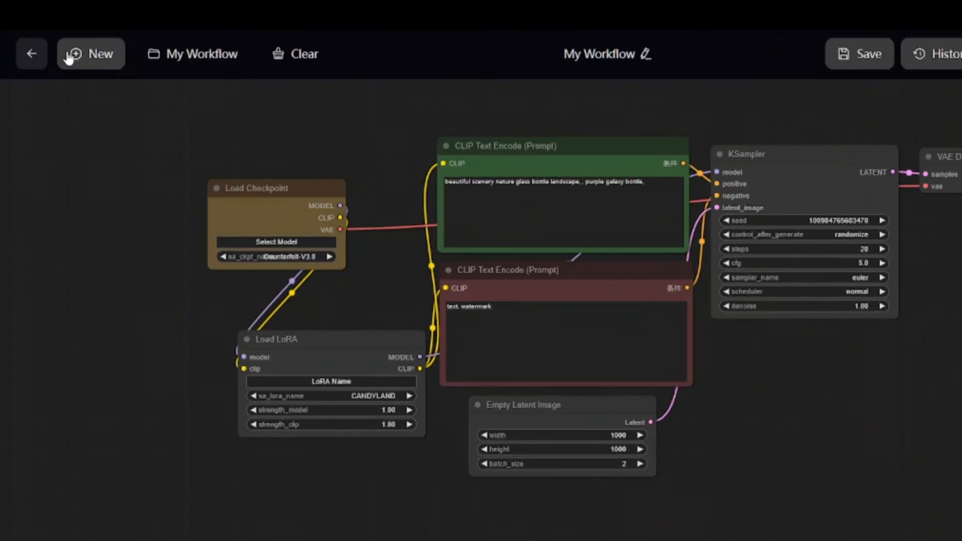
left_click(90, 54)
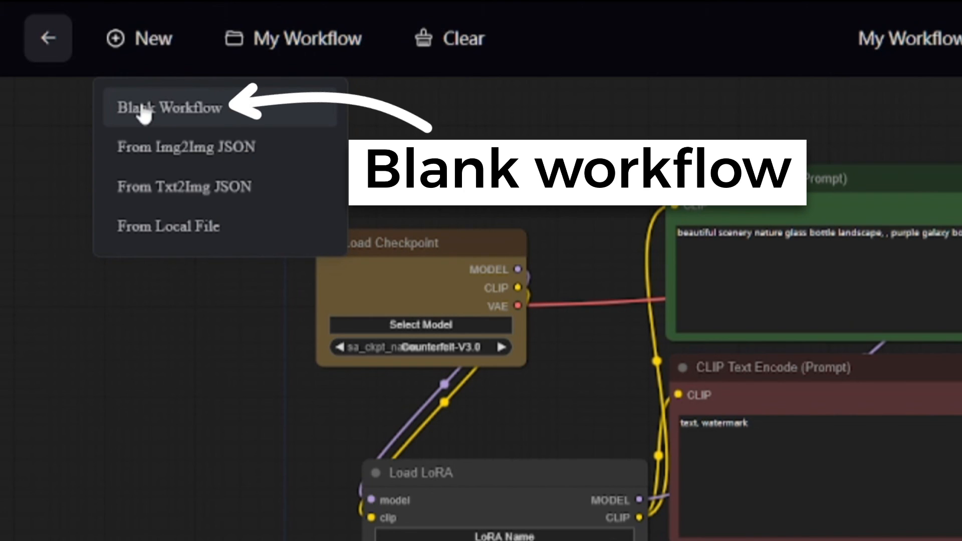
mouse_move(182, 153)
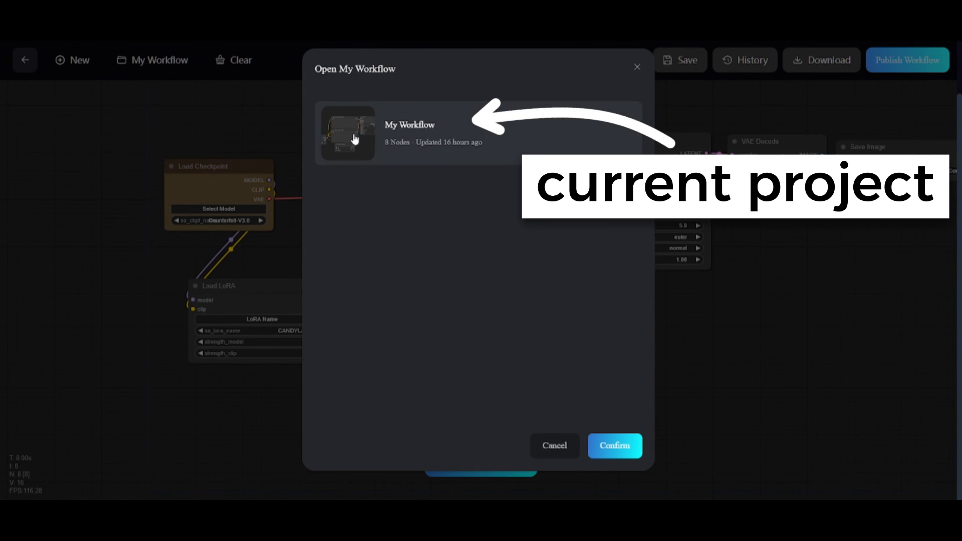
left_click(614, 446)
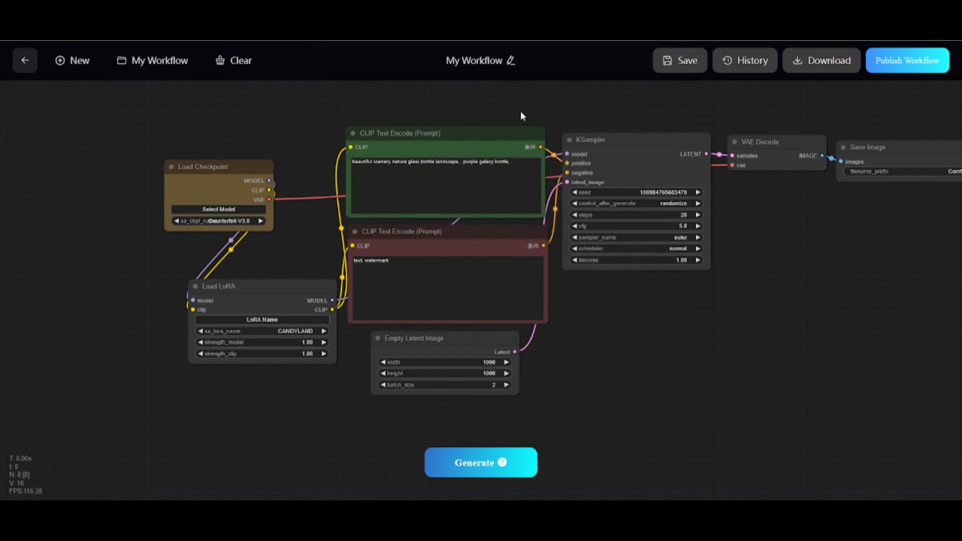
left_click(240, 60)
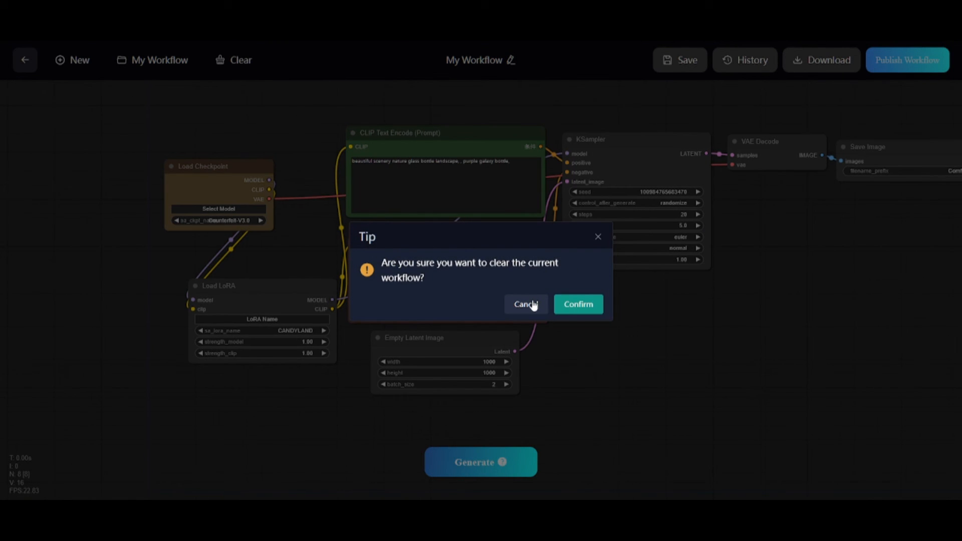